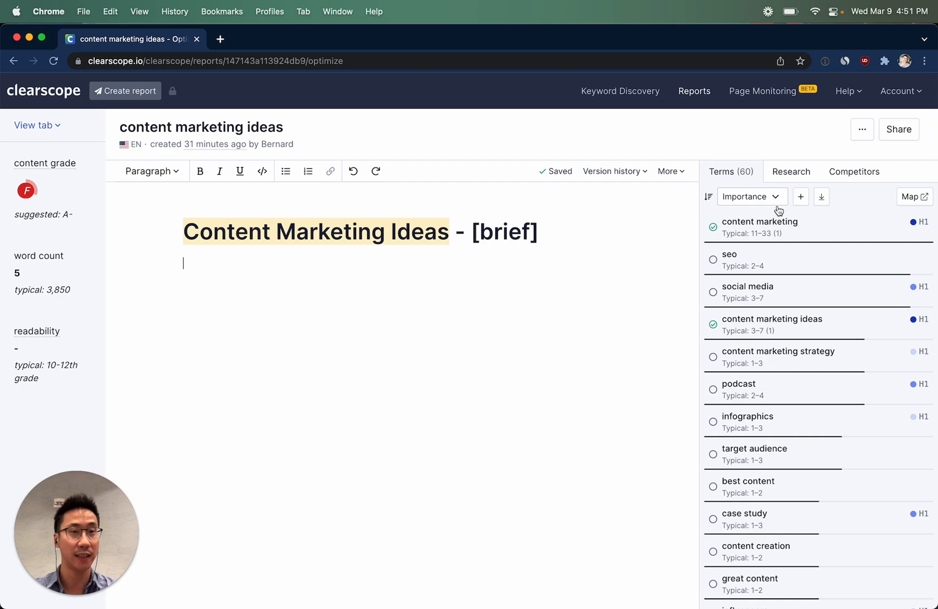
Show the Research panel's Competitors view with top-ranking article outlines beside the brief.
left_click(790, 171)
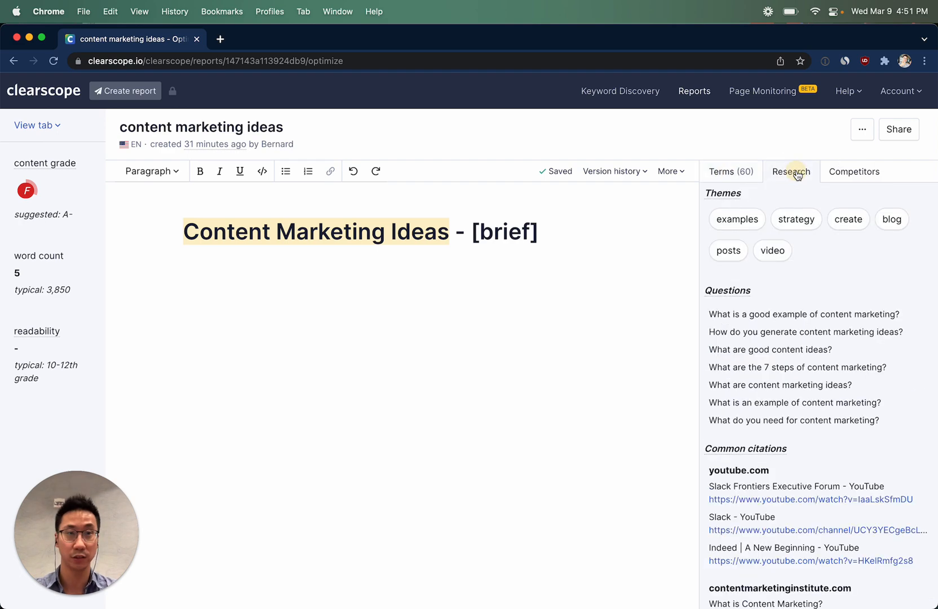
left_click(855, 172)
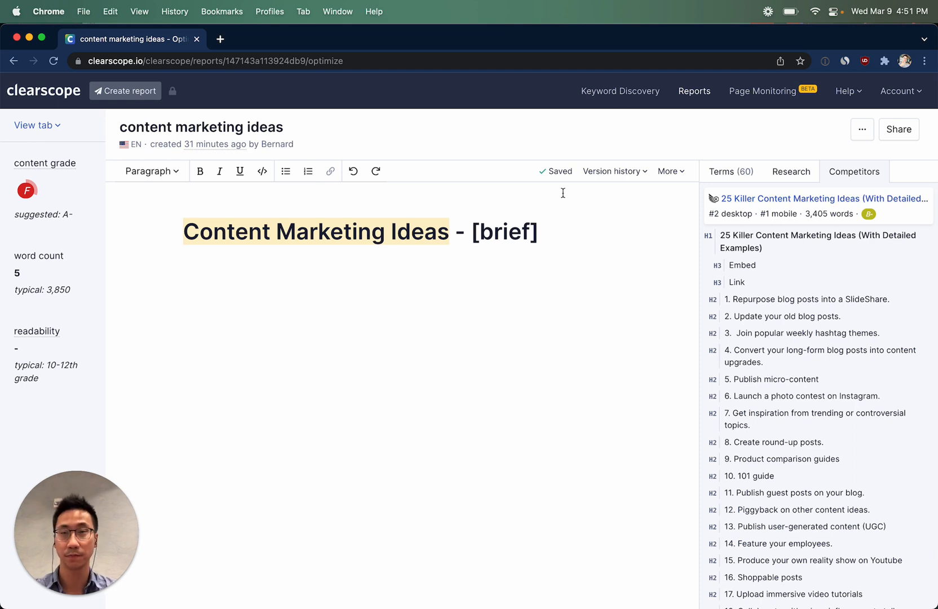
Fill the editor below the title with the brief template: keyword, persona, writer, goal, URL, links and section headings.
left_click(452, 310)
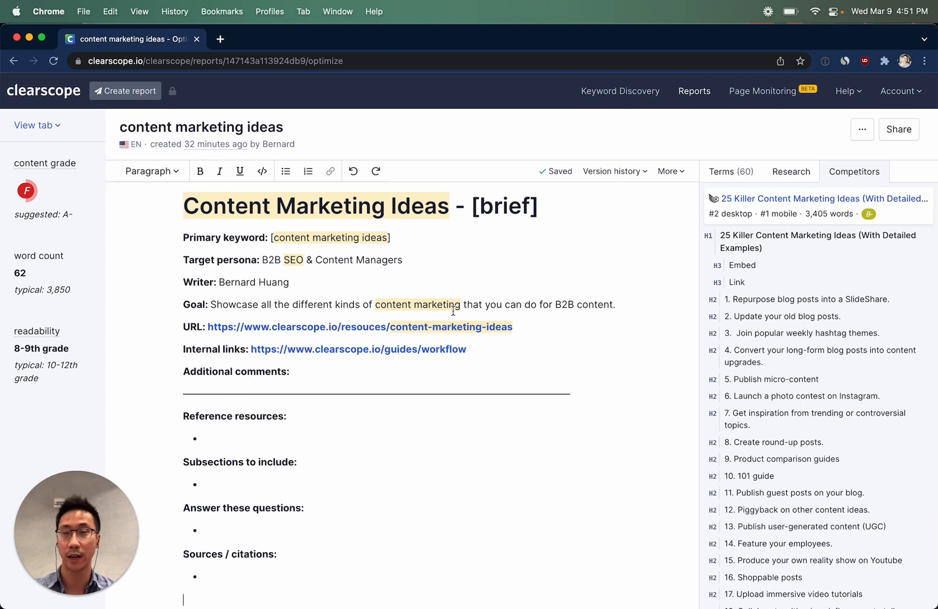
mouse_move(321, 441)
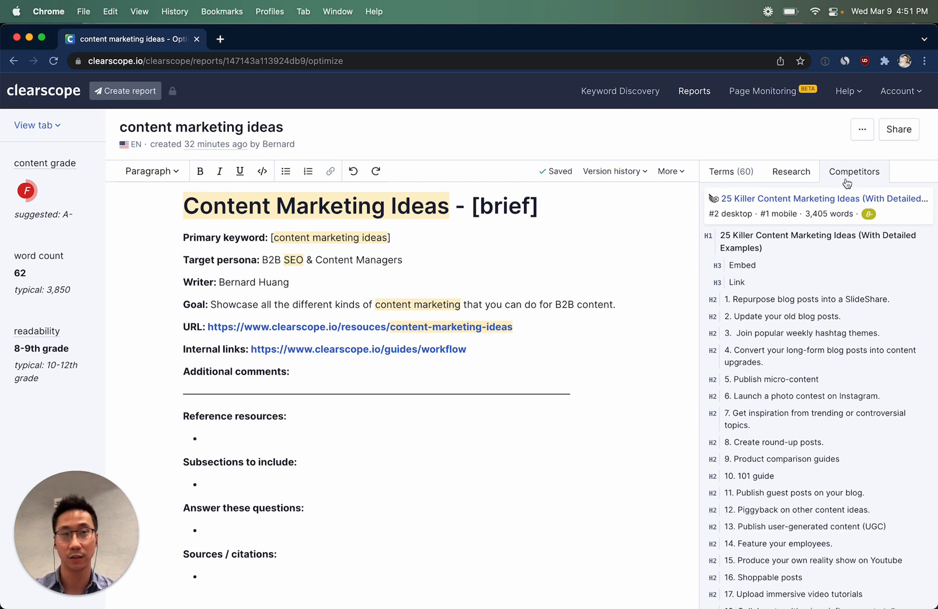
mouse_move(806, 252)
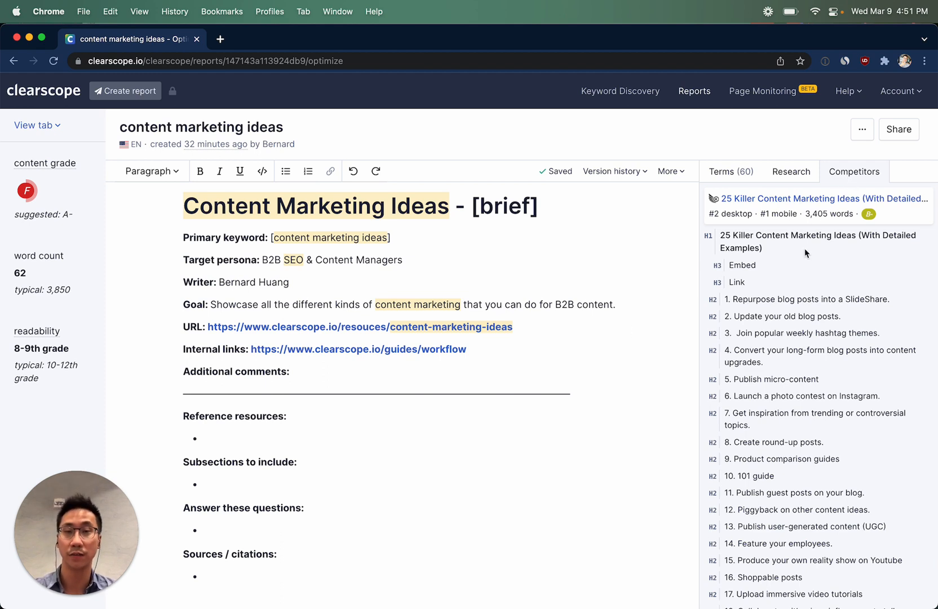
mouse_move(804, 249)
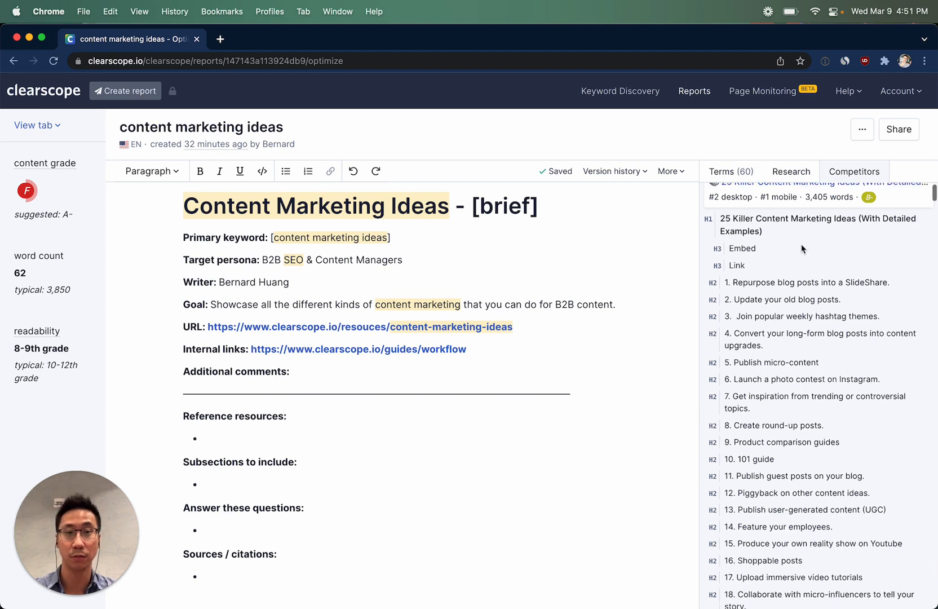
scroll("down", 3)
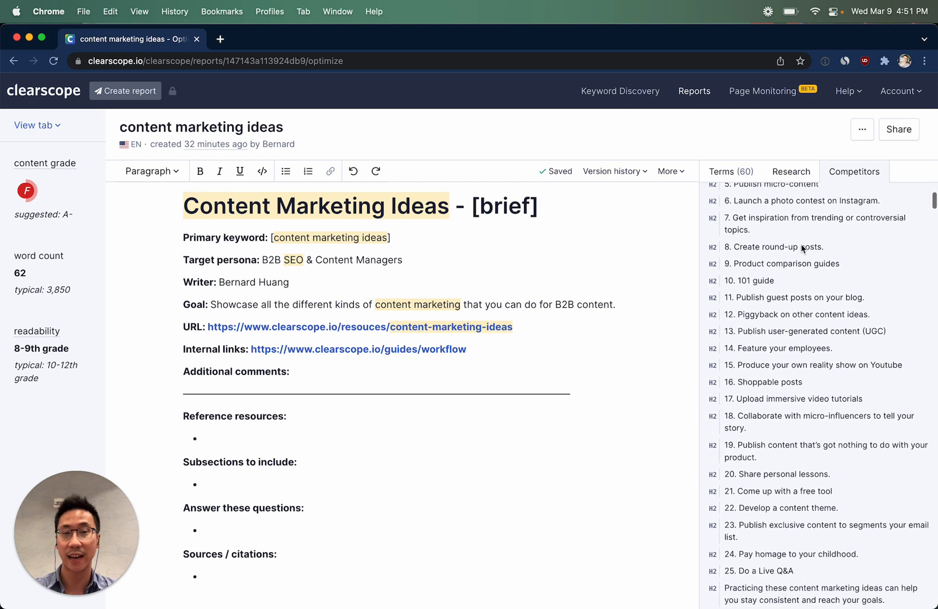
scroll("down", 3)
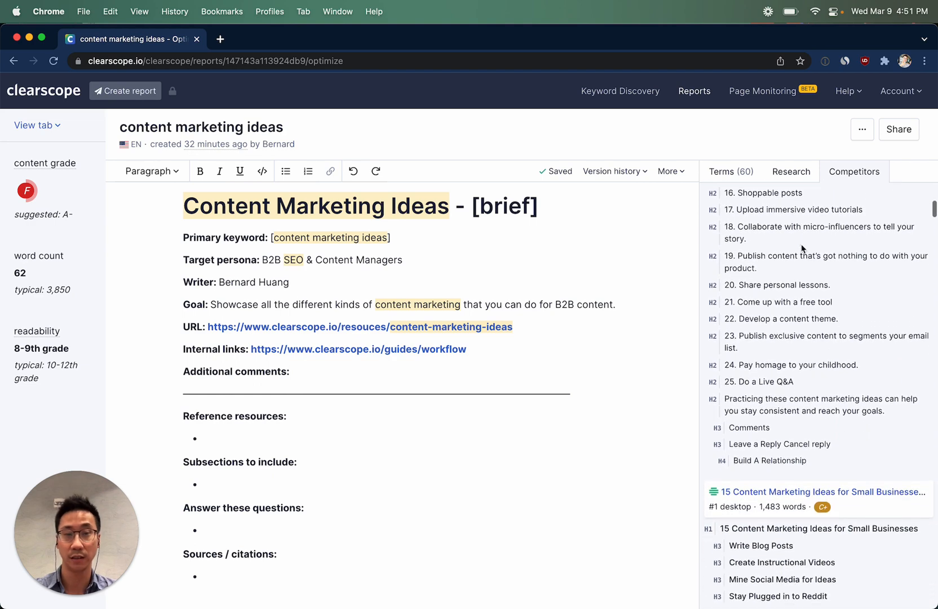
scroll("down", 3)
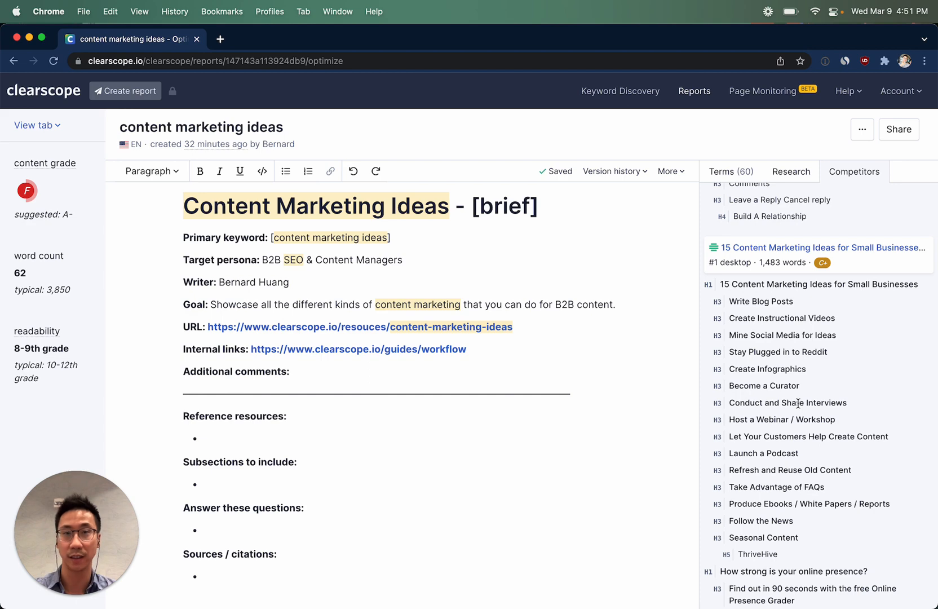
scroll("down", 3)
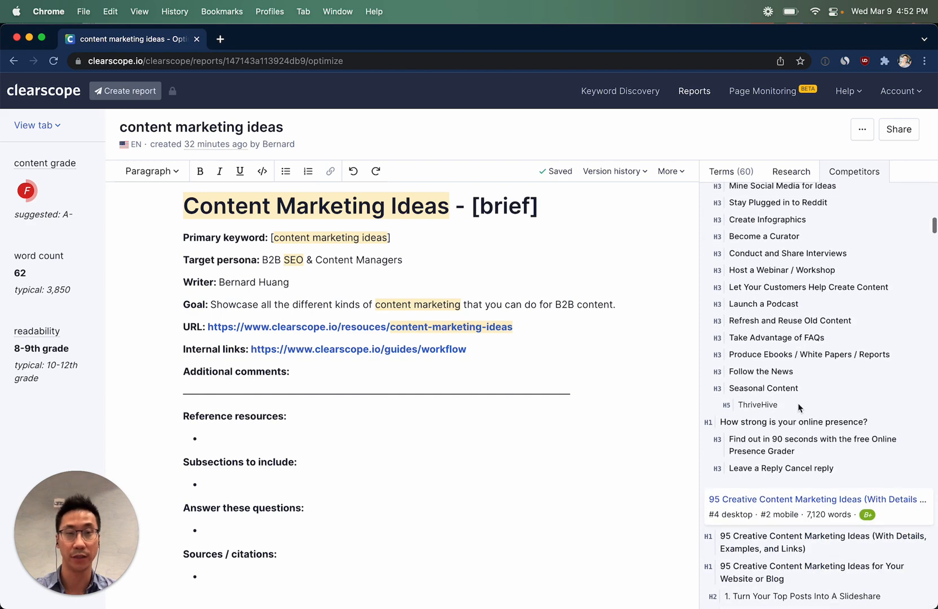
scroll("down", 3)
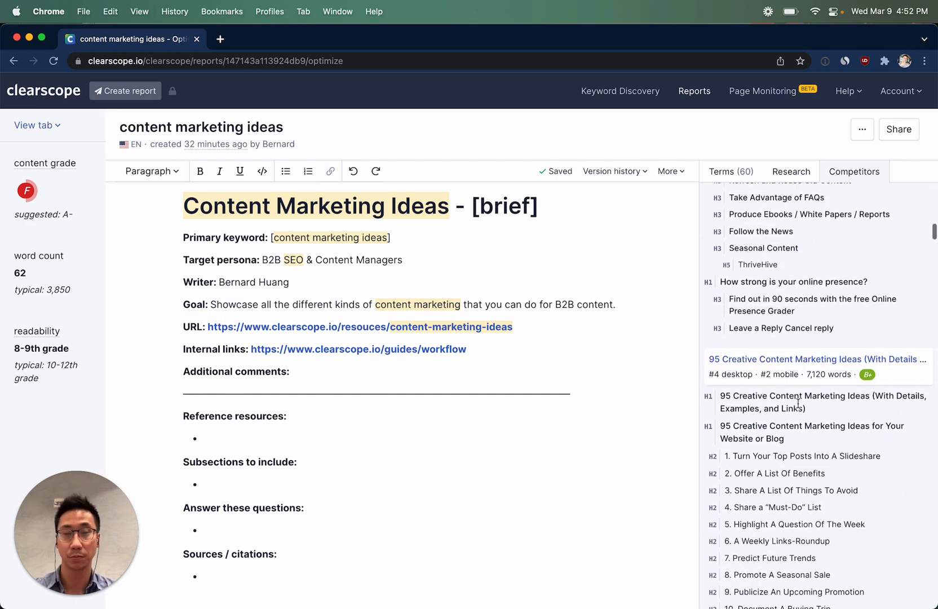
scroll("down", 3)
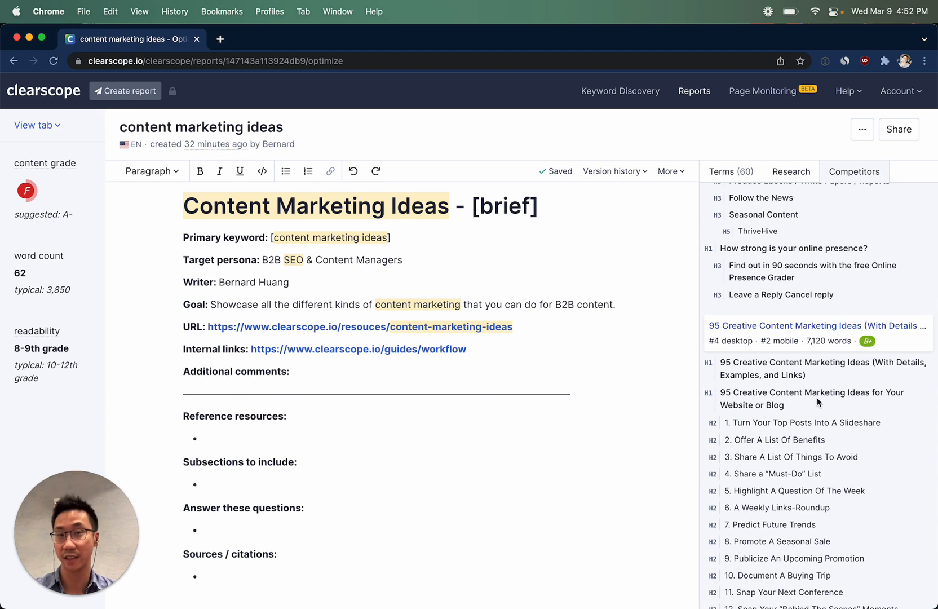
mouse_move(809, 329)
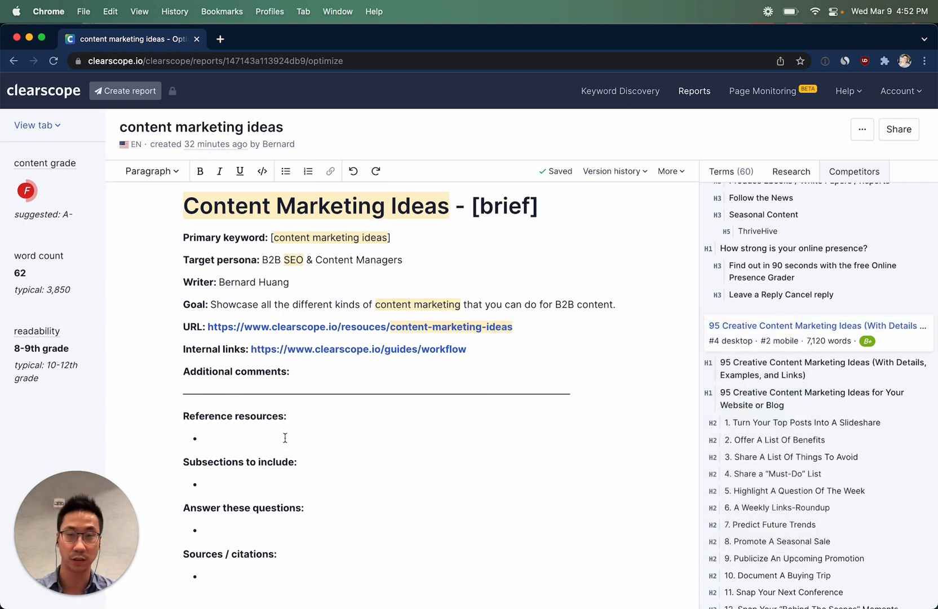
type("https://supersimpl.com/creative-content-marketing-ideas/")
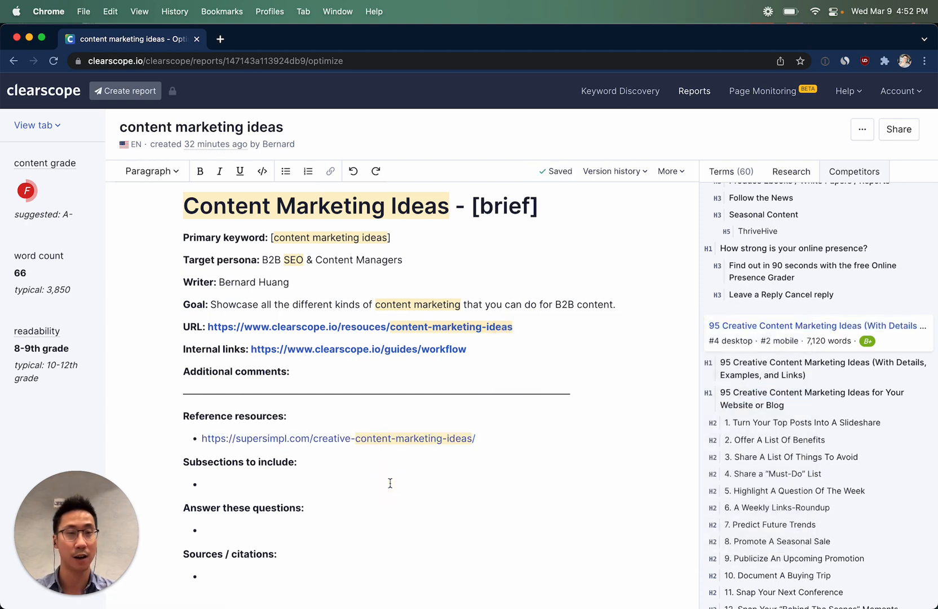
scroll("down", 3)
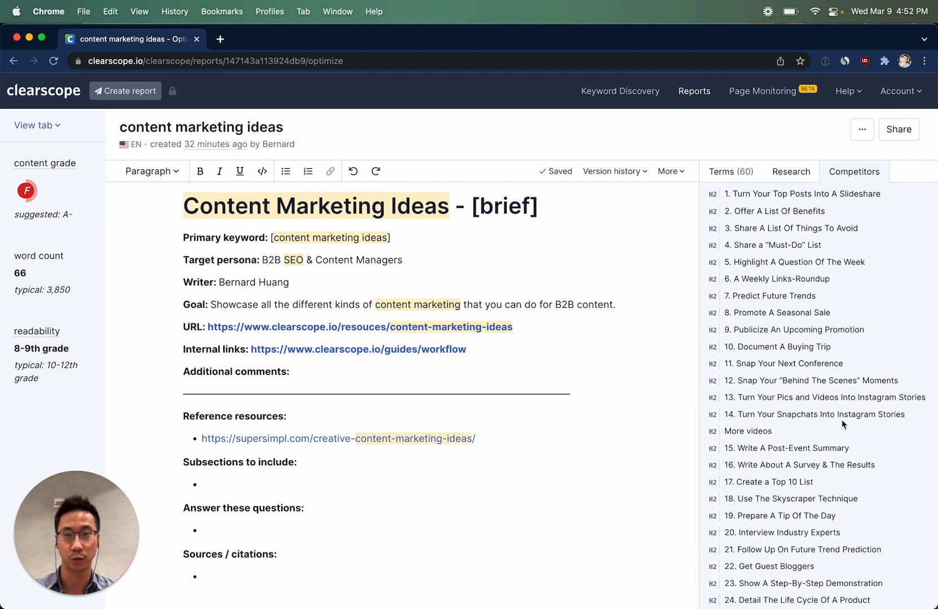
mouse_move(838, 362)
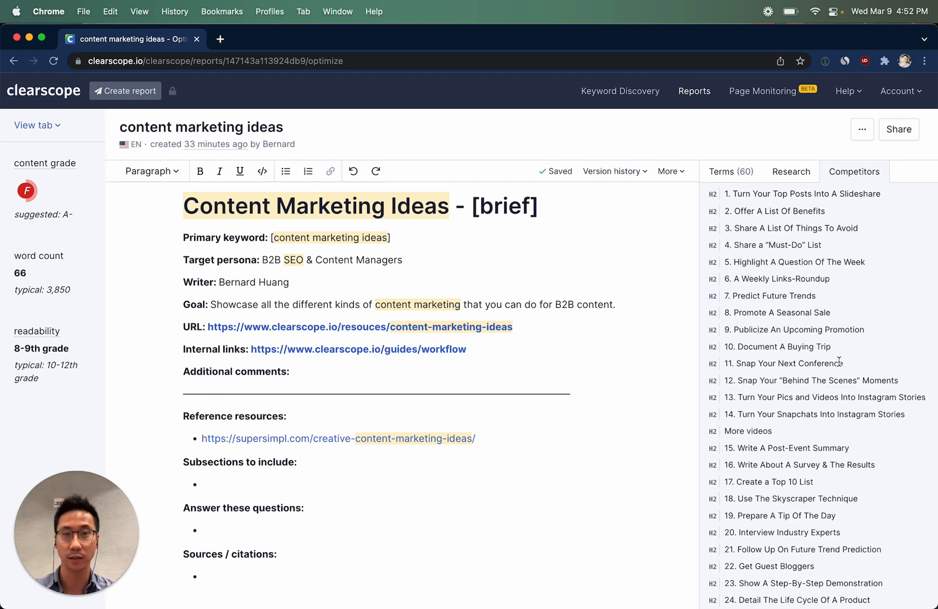
Sort suggested terms by Heading presence and review competitor usage examples for 'social media'.
left_click(731, 172)
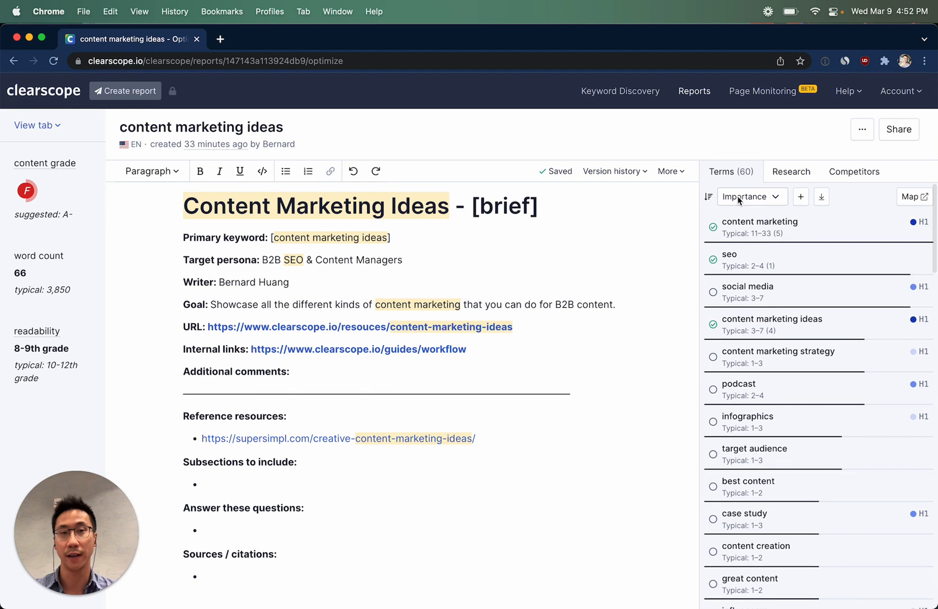
left_click(750, 196)
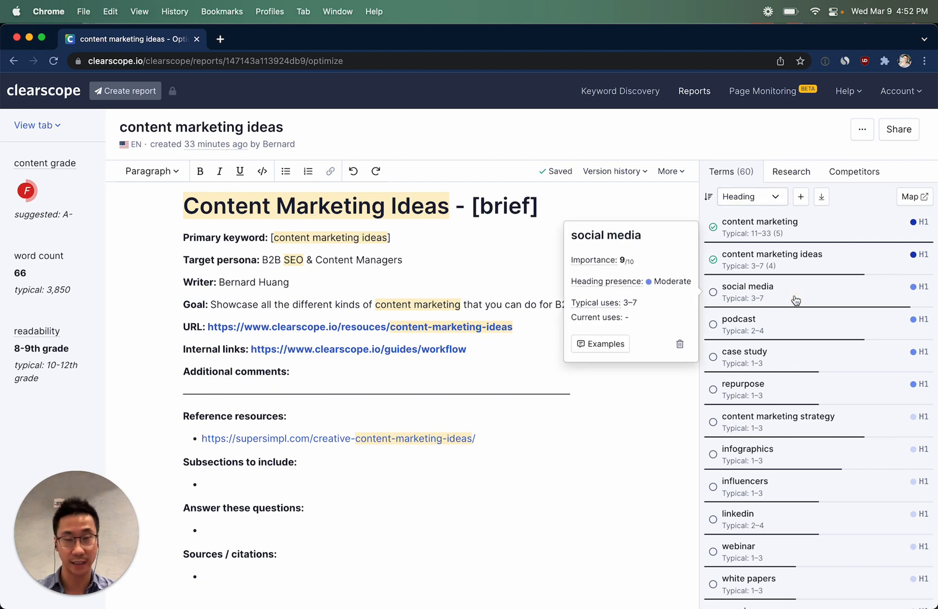
mouse_move(600, 281)
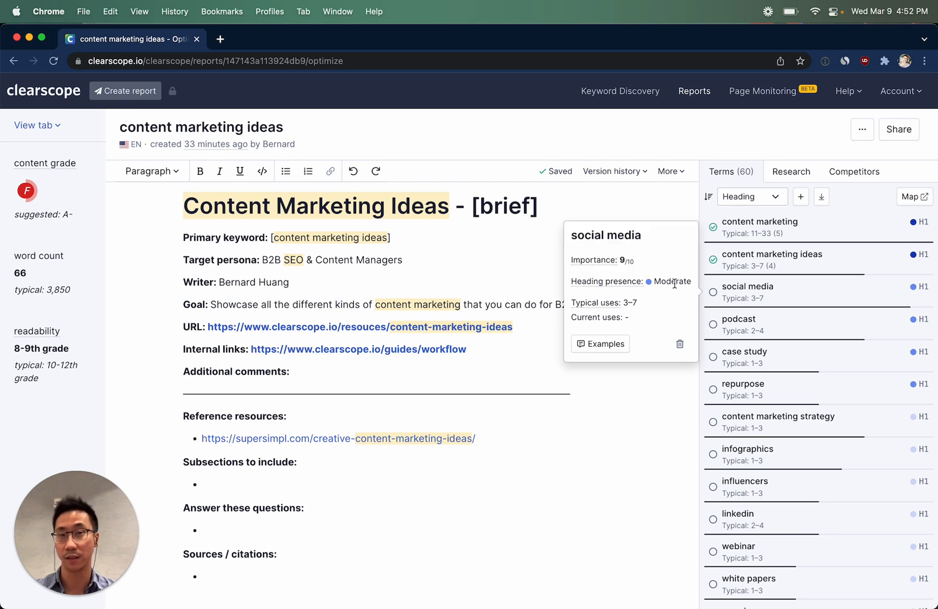
mouse_move(621, 337)
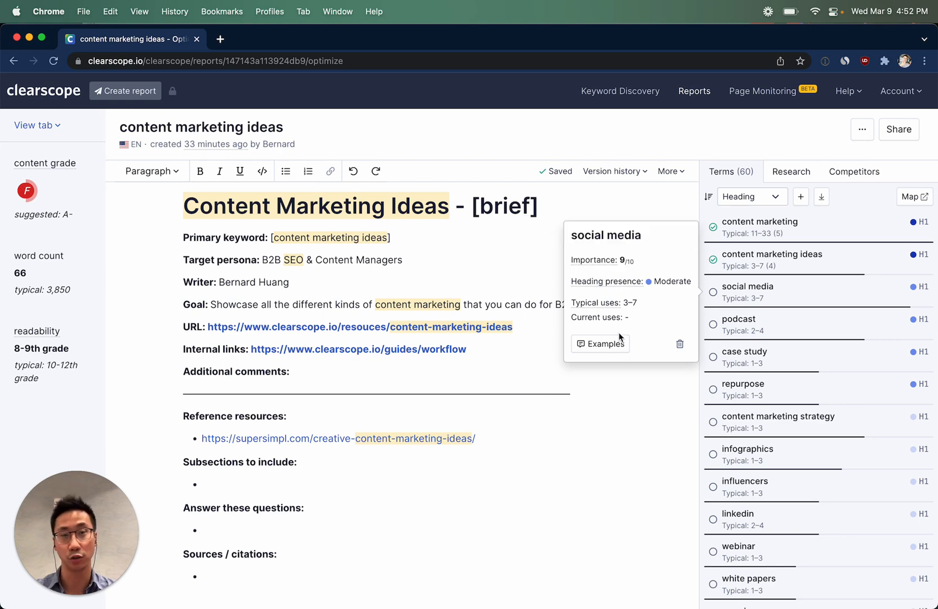
left_click(600, 342)
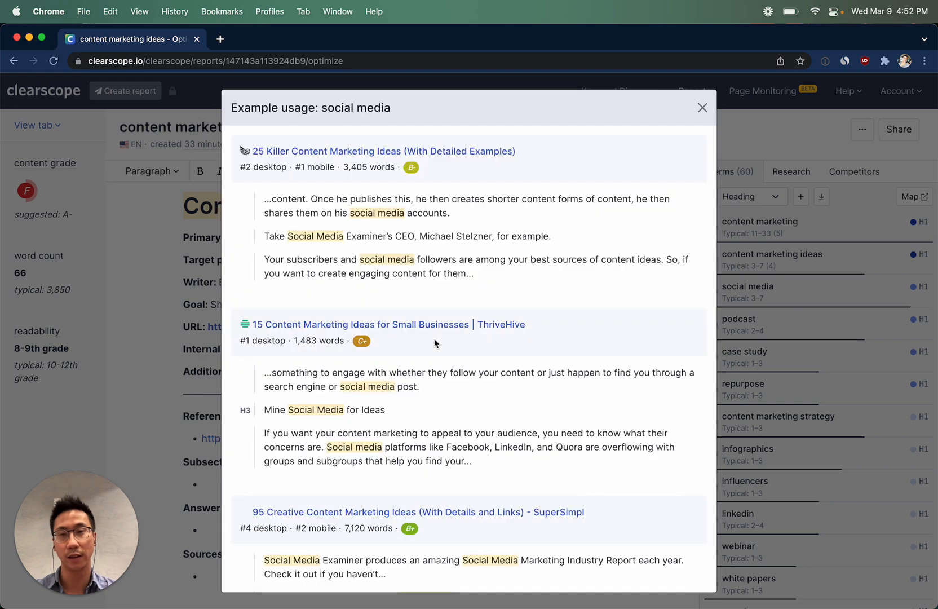
scroll("down", 3)
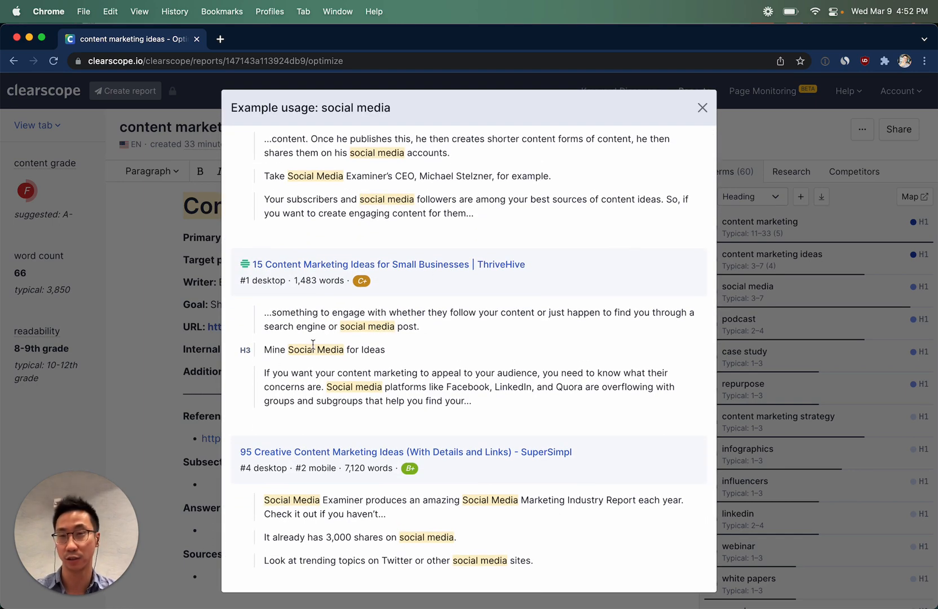
left_click(703, 107)
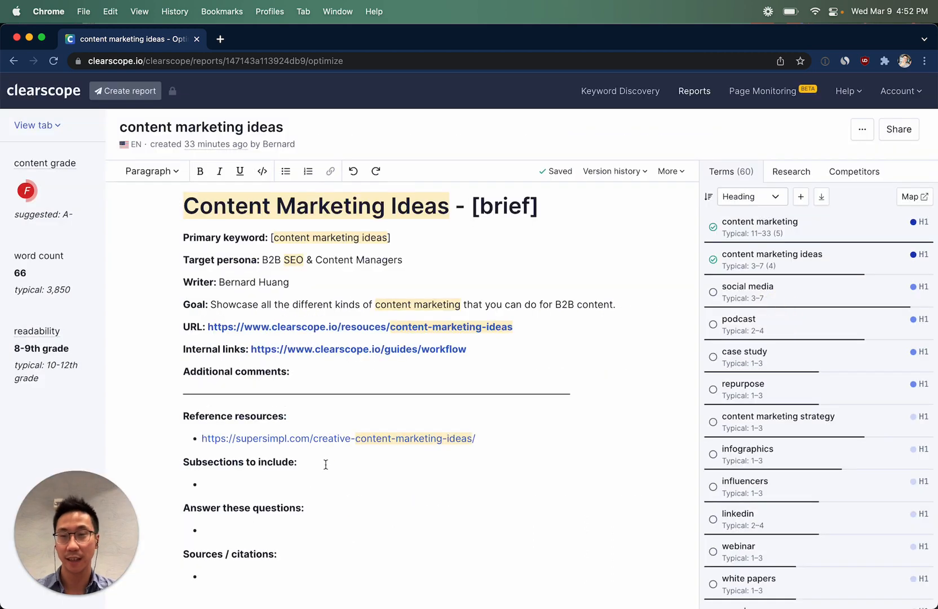
Add 'Social Media' as the first subsection to include, then view research insights.
type("Social Media")
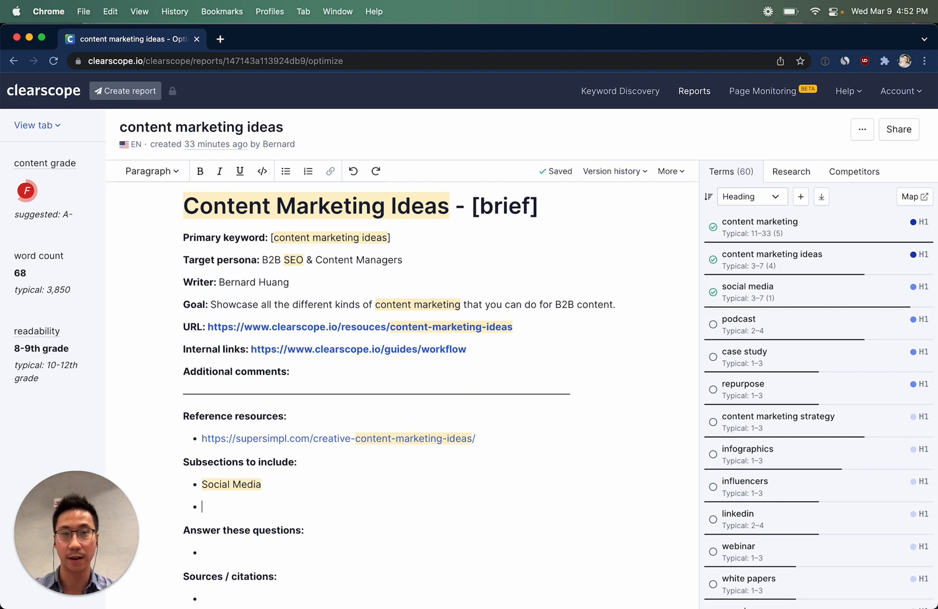
mouse_move(780, 336)
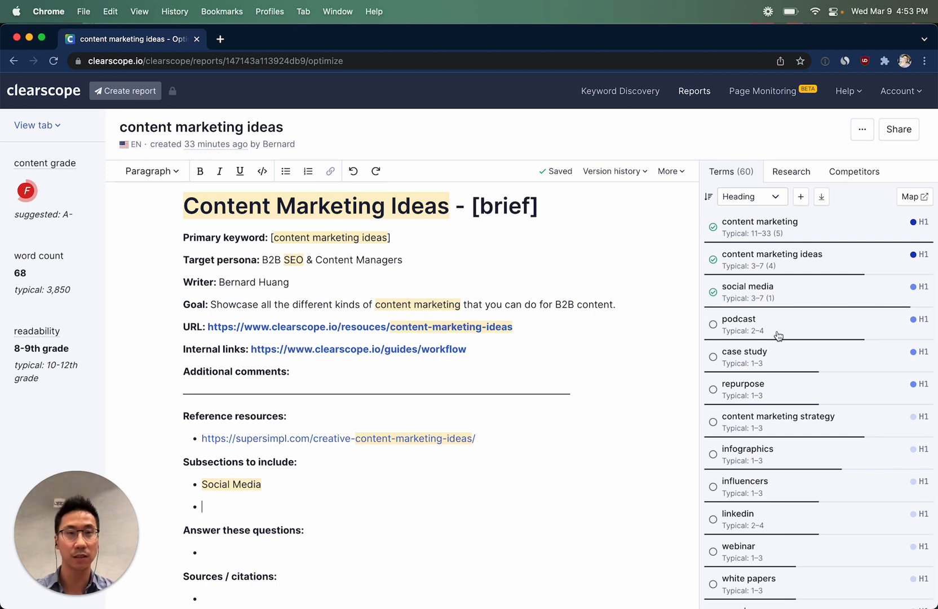
left_click(790, 172)
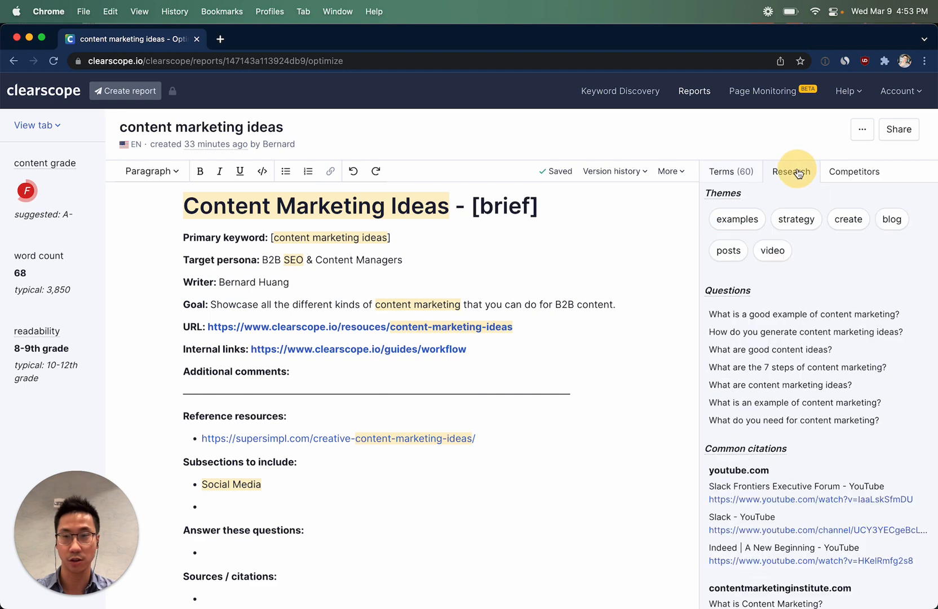
mouse_move(825, 261)
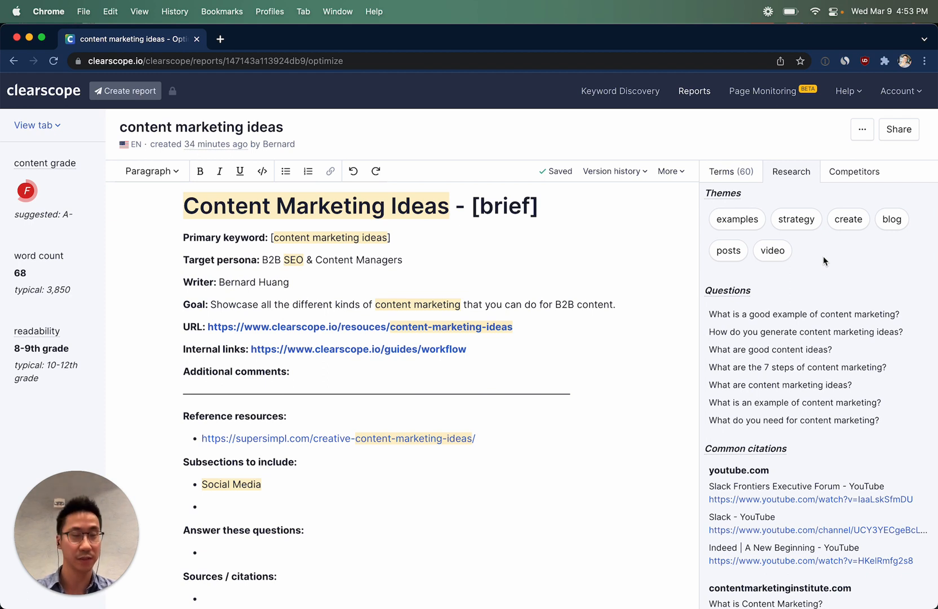
Load competitor heading examples for the 'strategy' research theme.
left_click(796, 219)
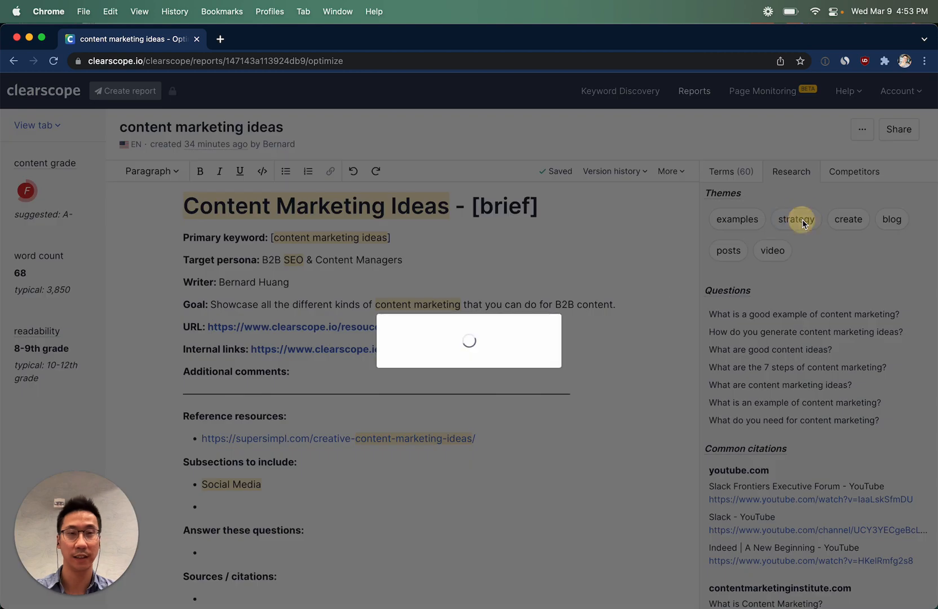
Scroll through the 'strategy' theme's example headings from ranked articles.
left_click(796, 219)
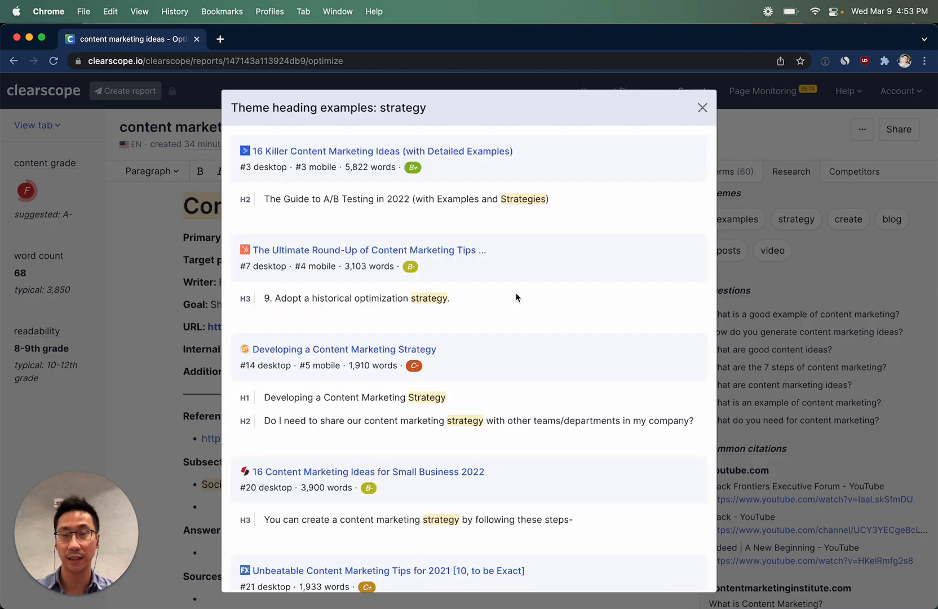
scroll("down", 3)
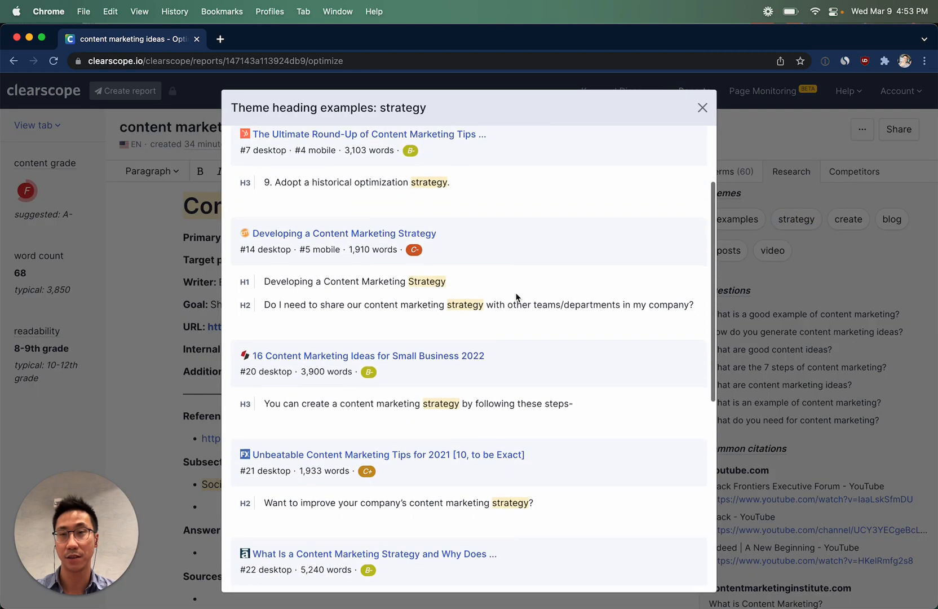
scroll("down", 3)
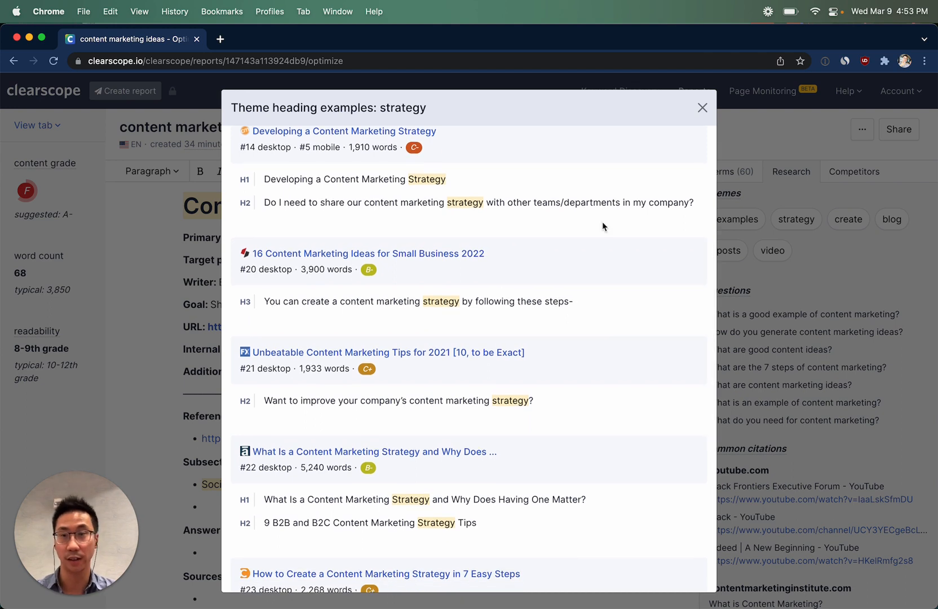
scroll("down", 3)
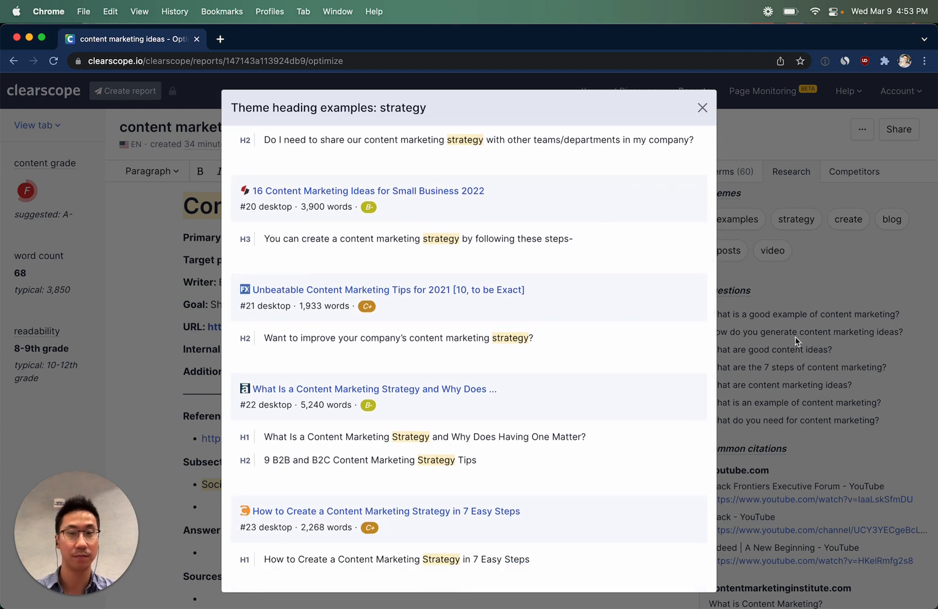
Add 'Improve your content strategy' as the second subsection to include.
left_click(703, 107)
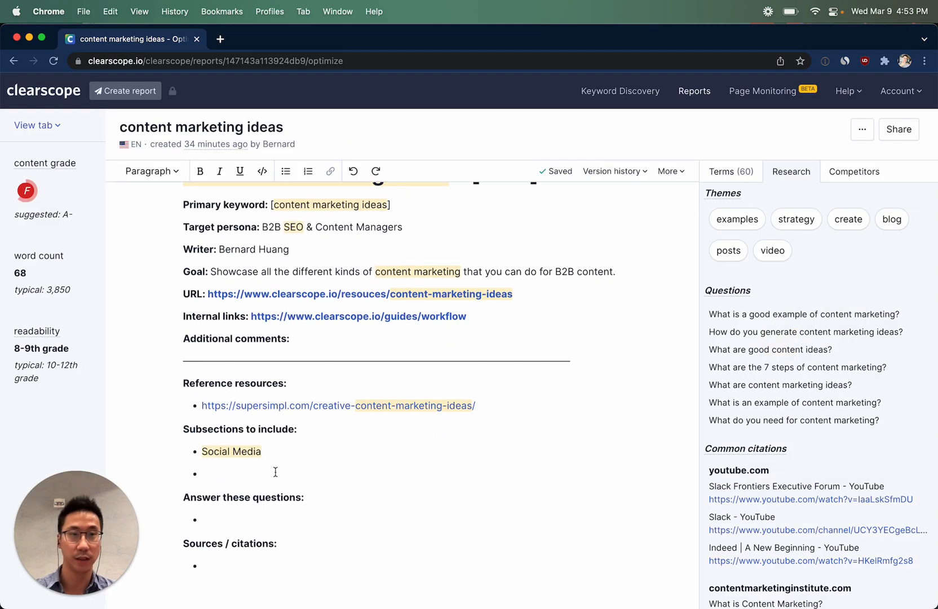
type("Improve your content st")
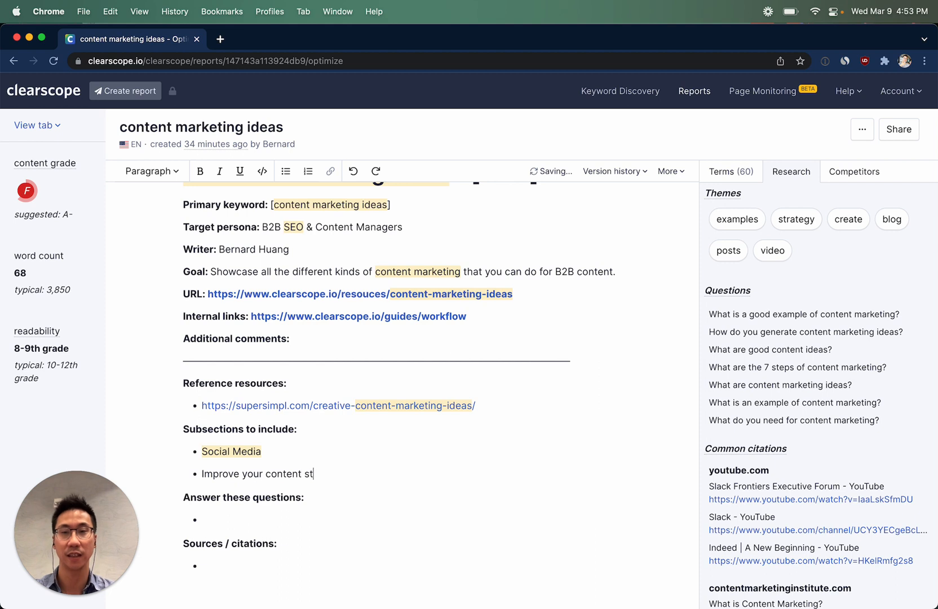
type("rategy")
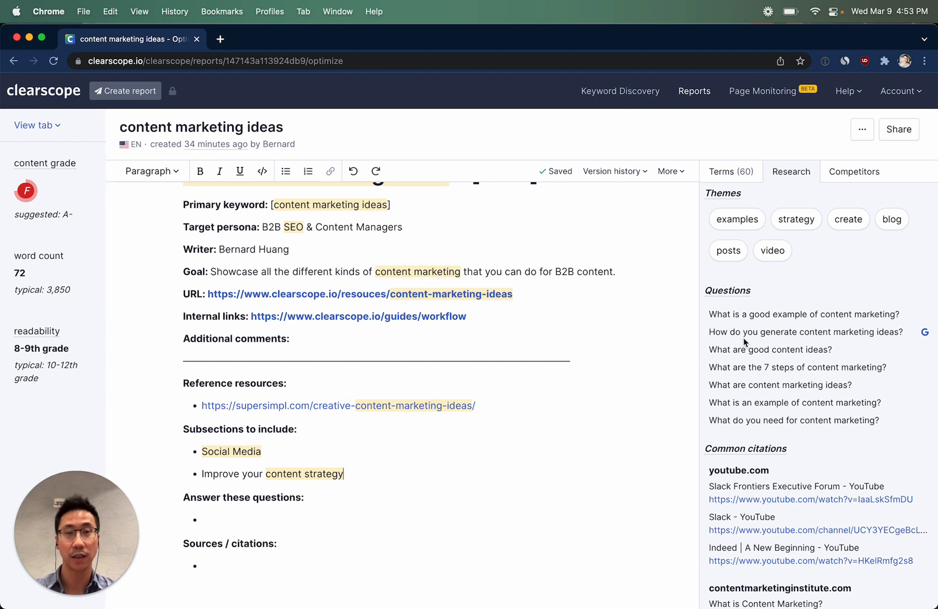
mouse_move(758, 404)
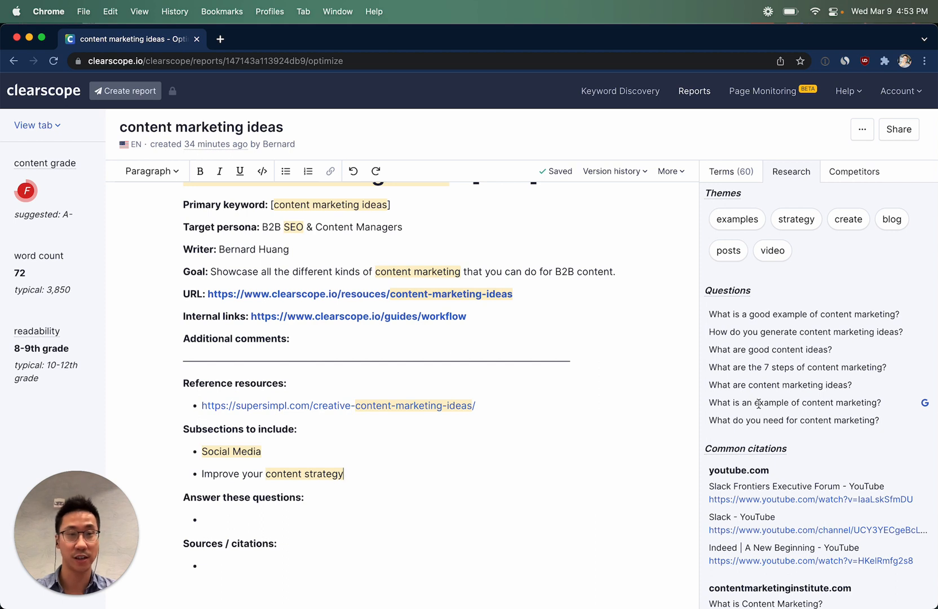
mouse_move(709, 314)
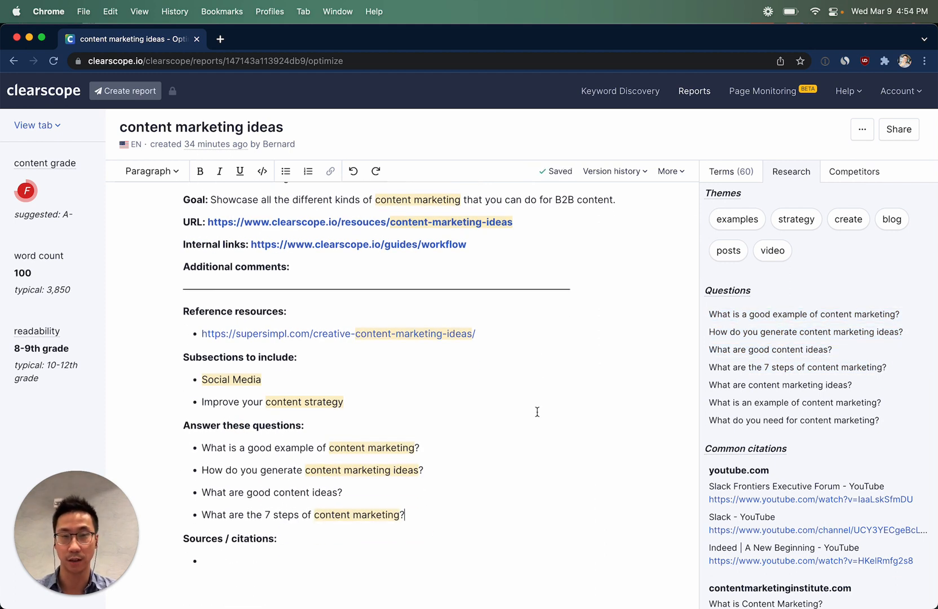
Copy the Content Marketing Statistics article link from Common citations on contentmarketinginstitute.com.
scroll("down", 3)
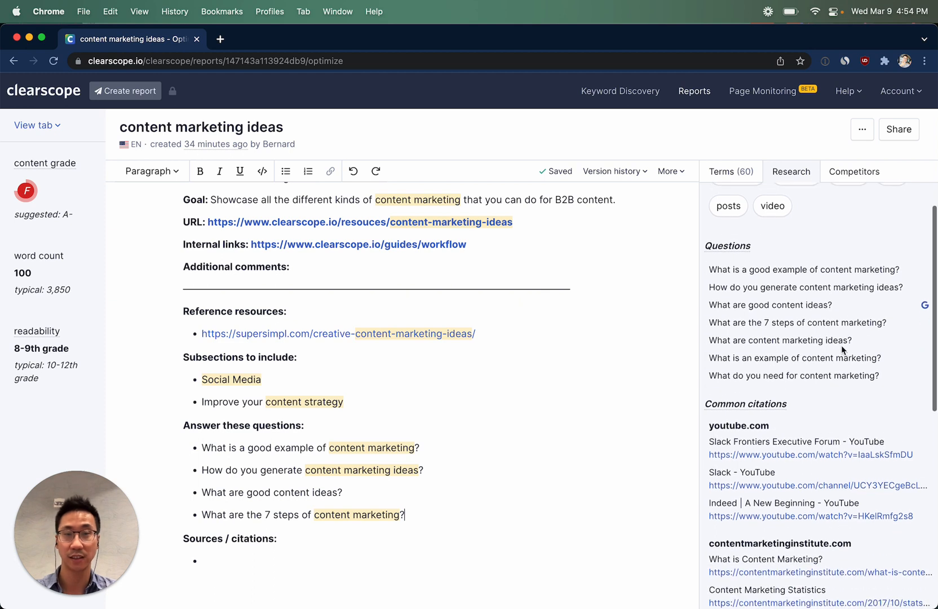
scroll("down", 3)
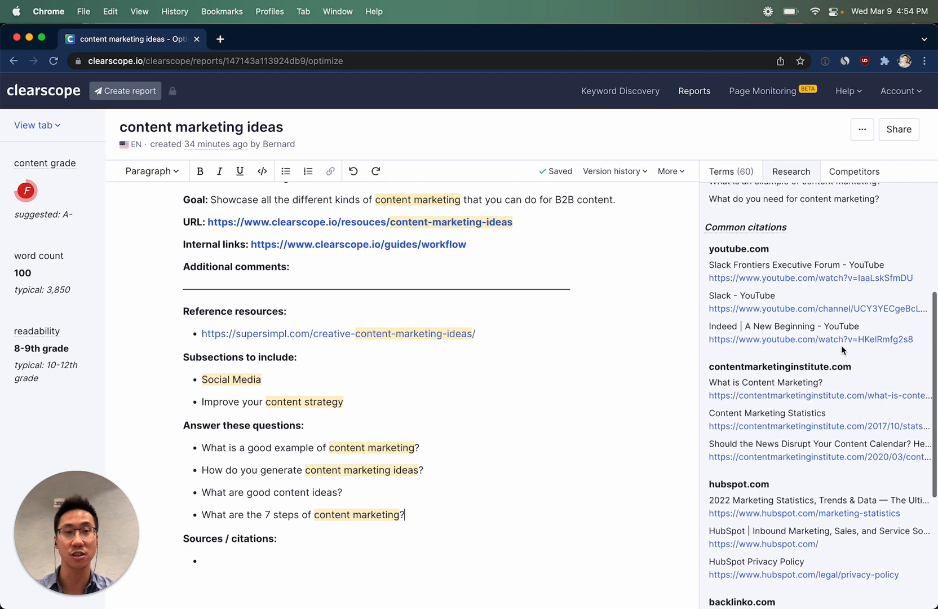
scroll("up", 3)
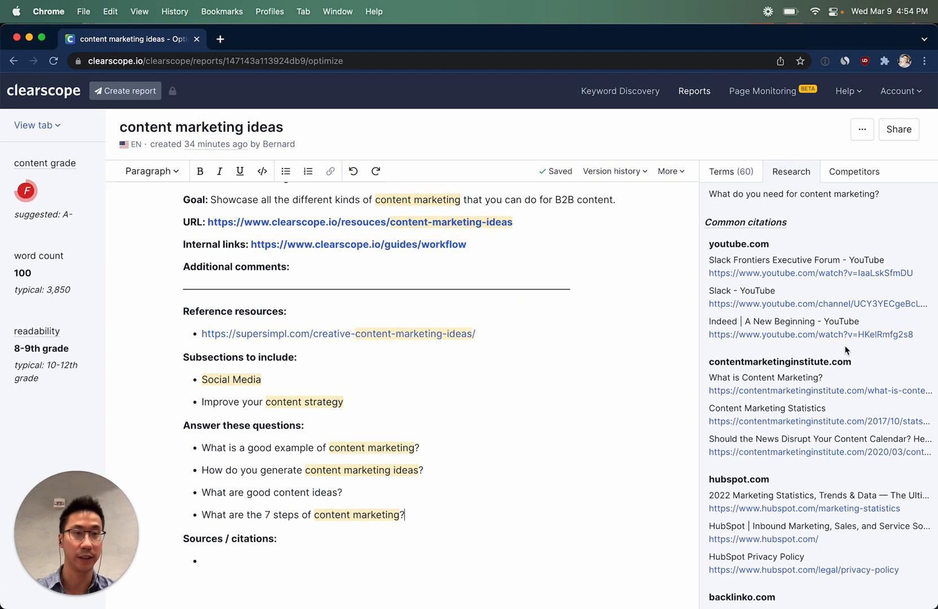
scroll("down", 3)
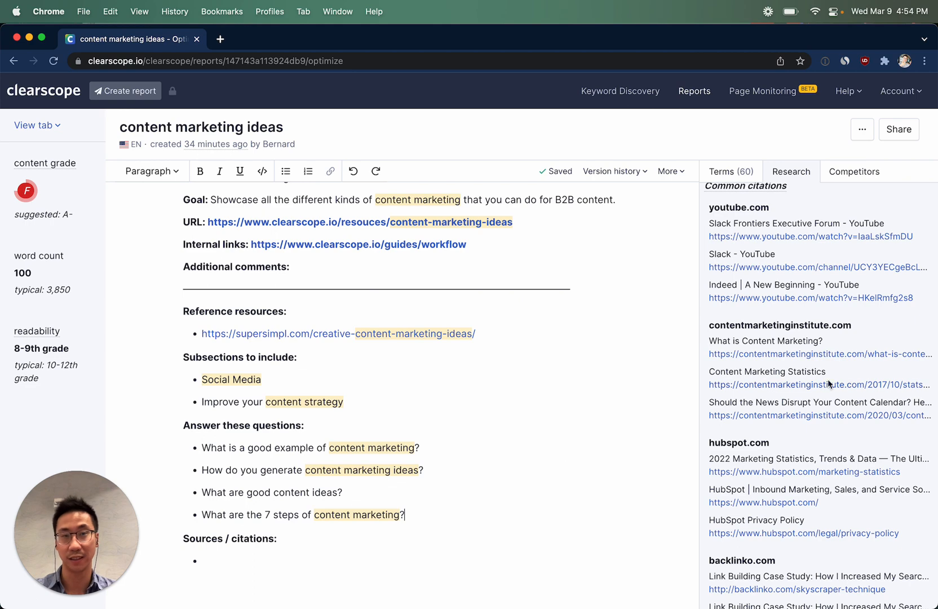
right_click(818, 385)
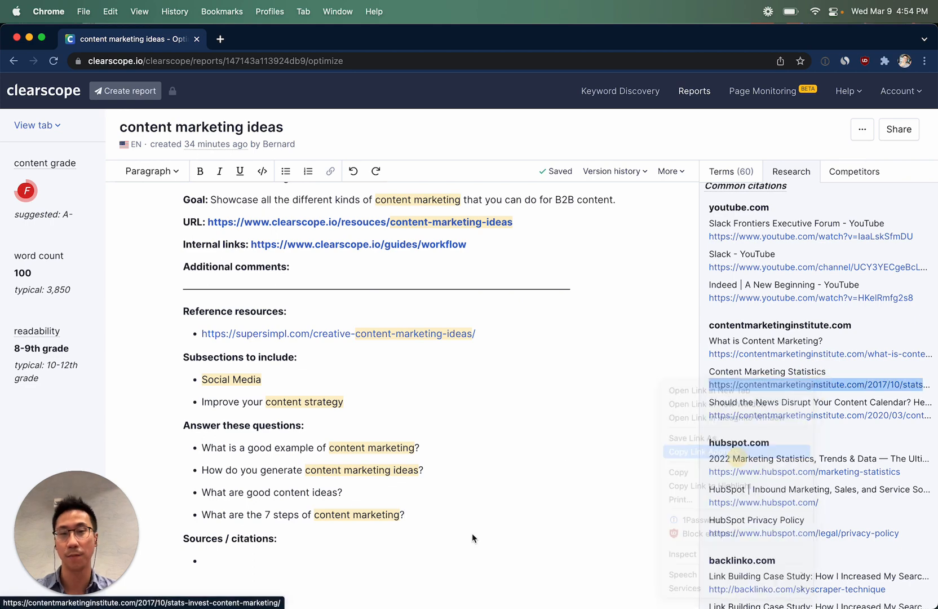
left_click(331, 558)
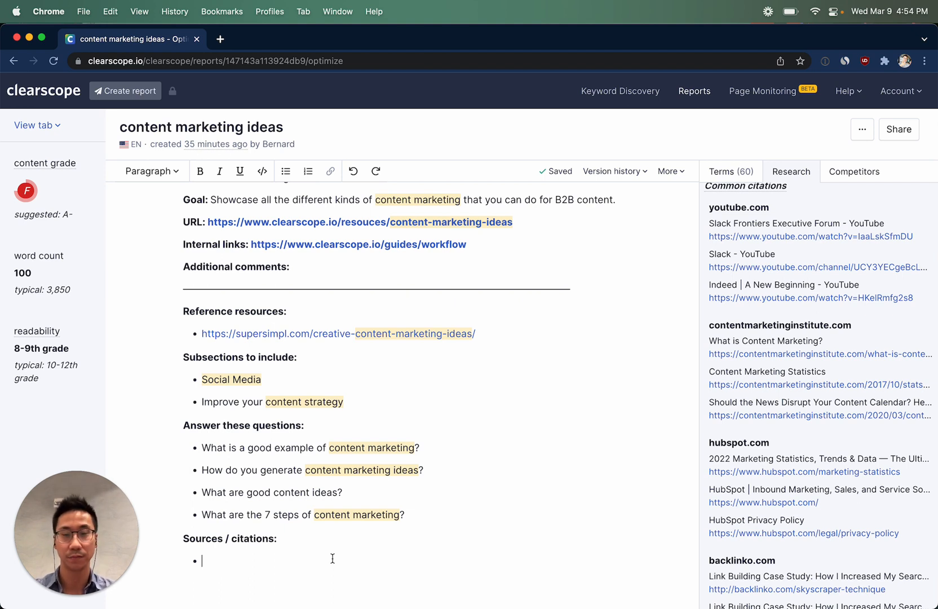
Cite '27% of execs care a lot about content marketing:' with the contentmarketinginstitute.com stats article URL under Sources.
type("27%")
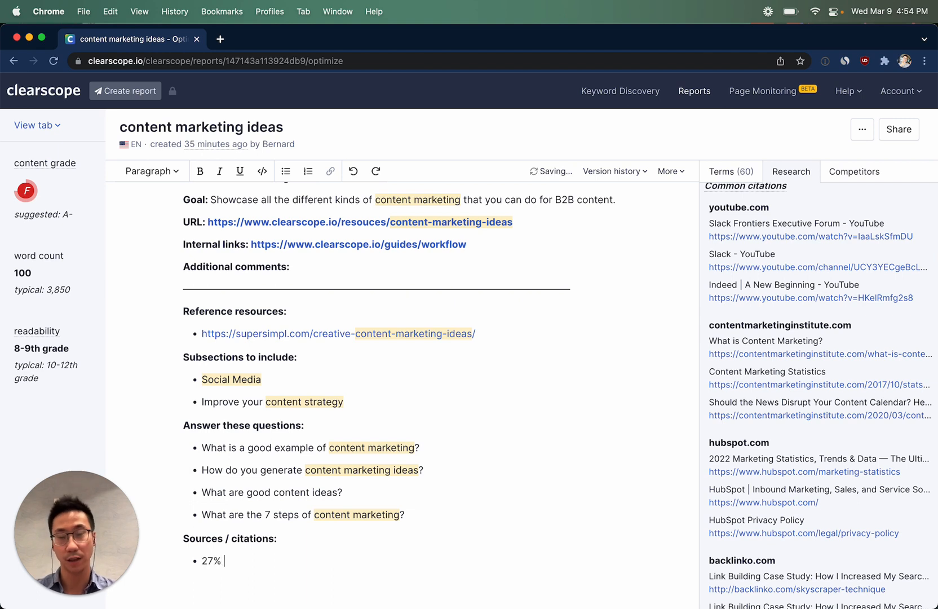
type("of execus")
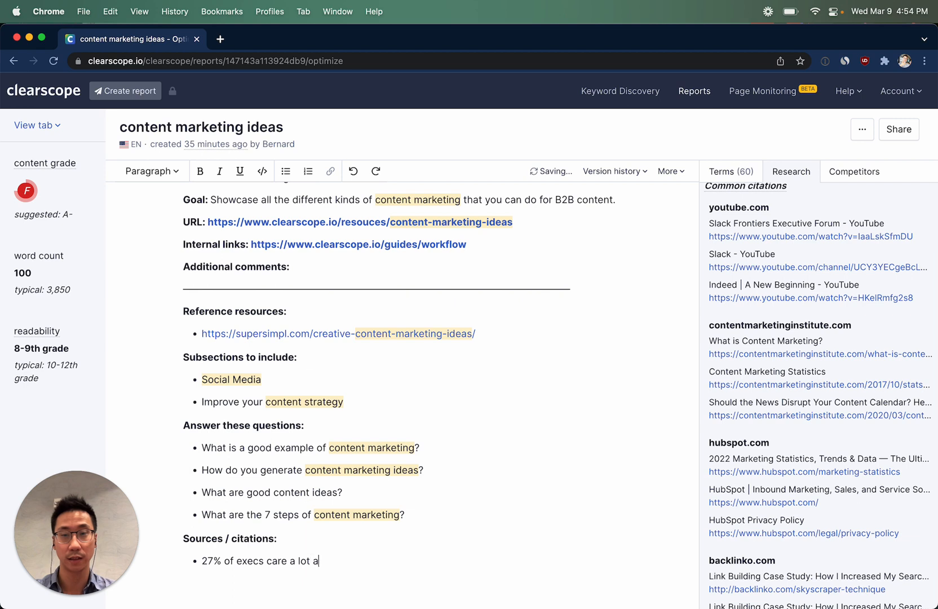
type("bout content marketing:")
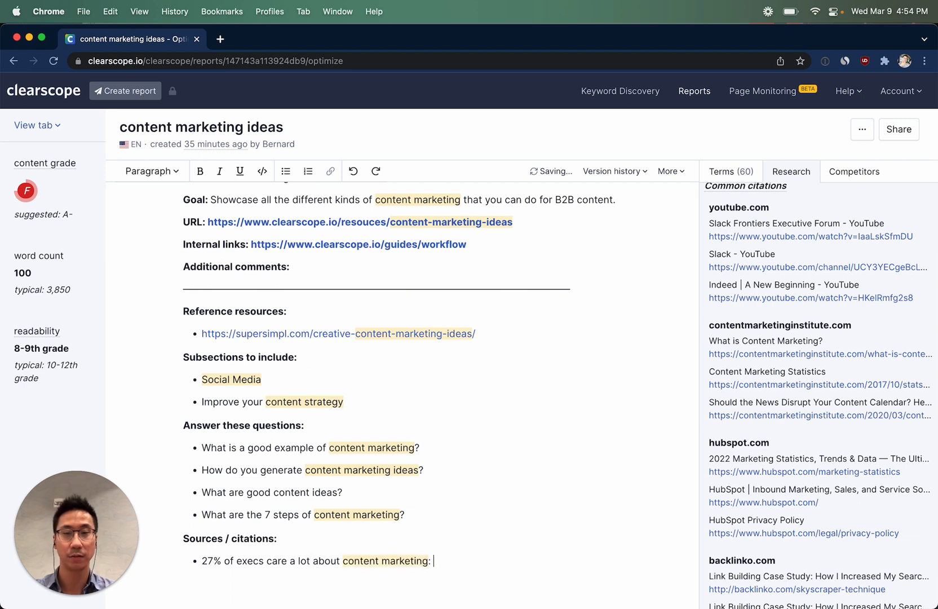
type("https://contentmarketinginstitute.com/2017/10/stats-invest-content-marketing/")
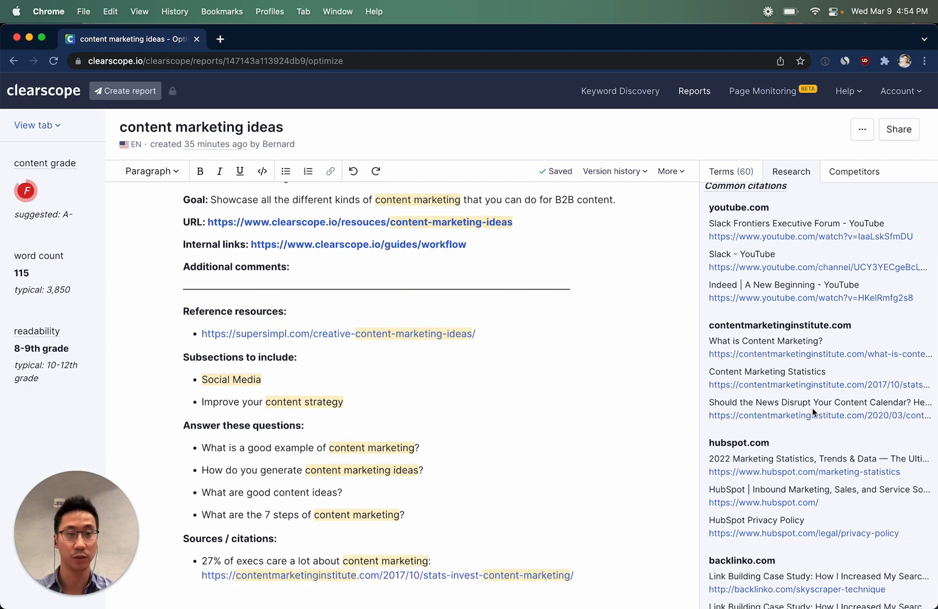
scroll("down", 3)
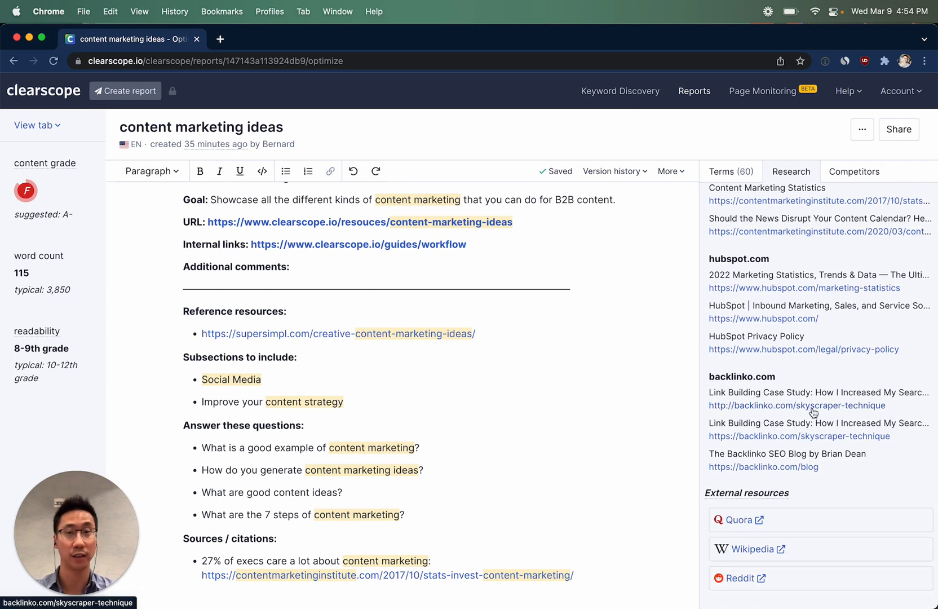
mouse_move(838, 428)
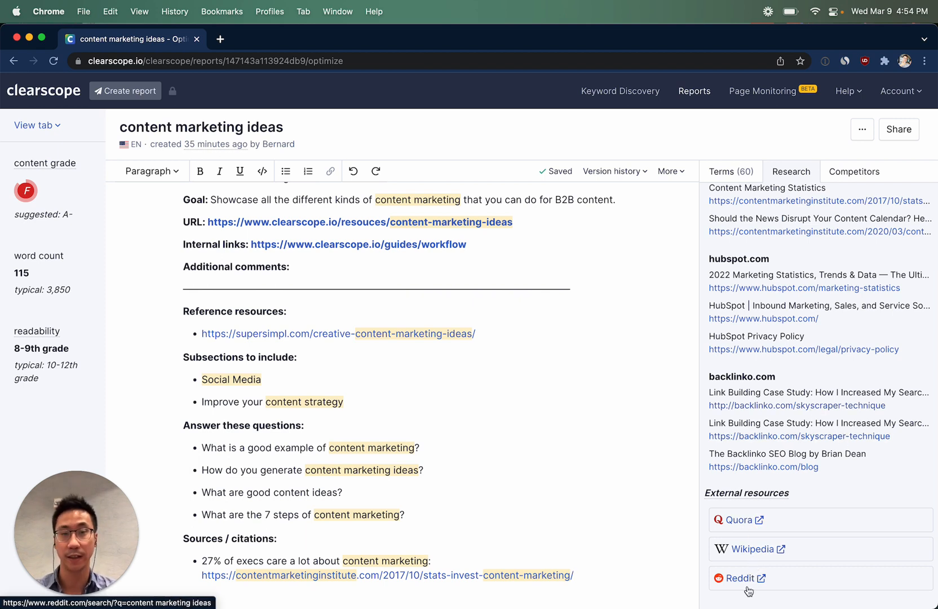
mouse_move(573, 468)
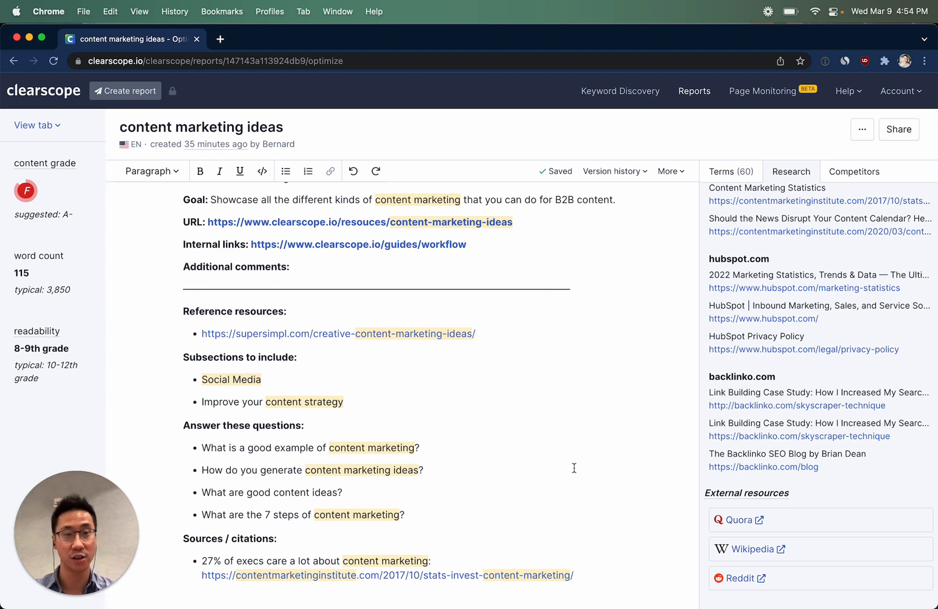
mouse_move(412, 459)
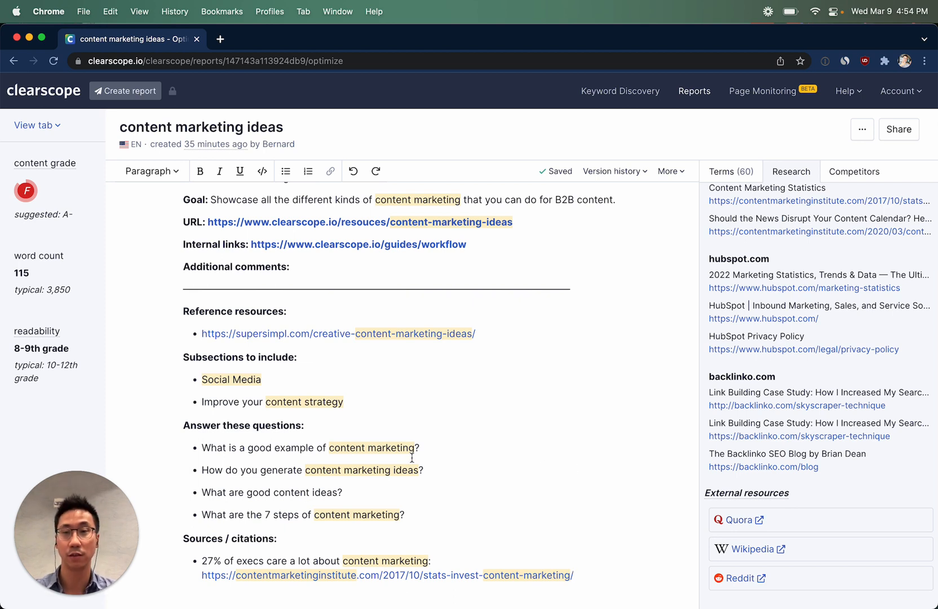